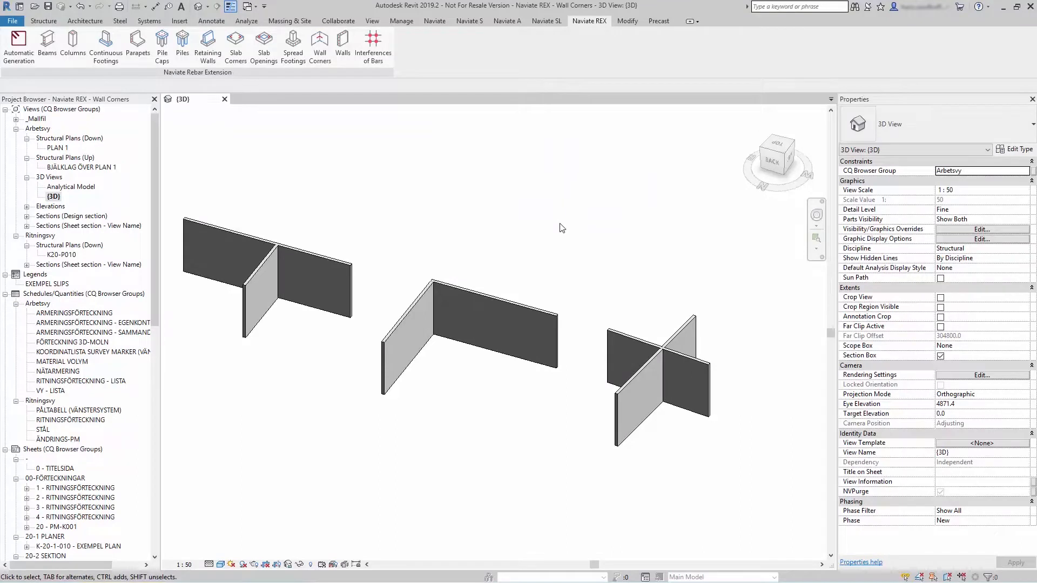
{"action": "mouse_move", "coordinate": [536, 229]}
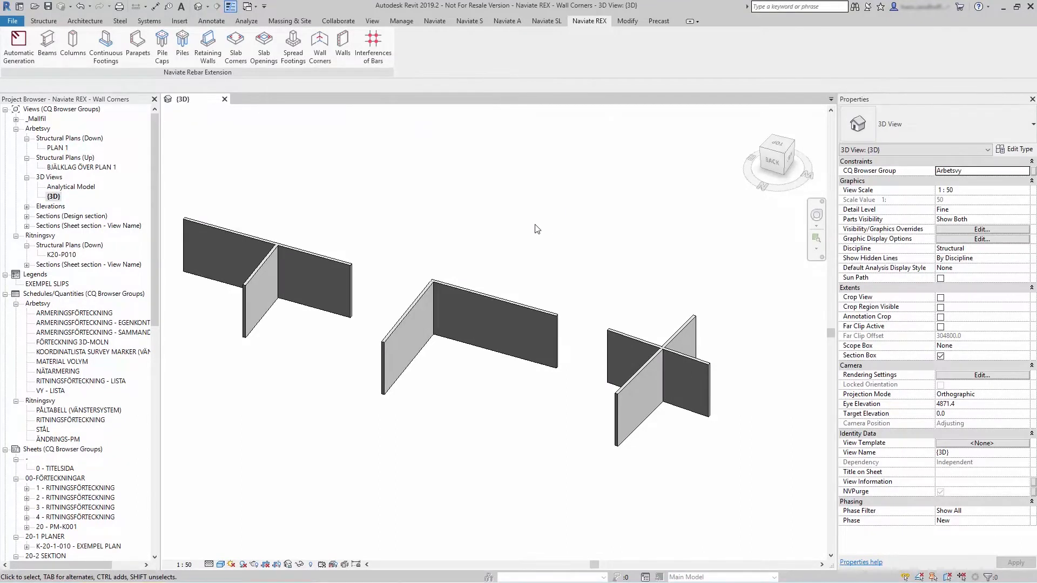
{"action": "mouse_move", "coordinate": [468, 287]}
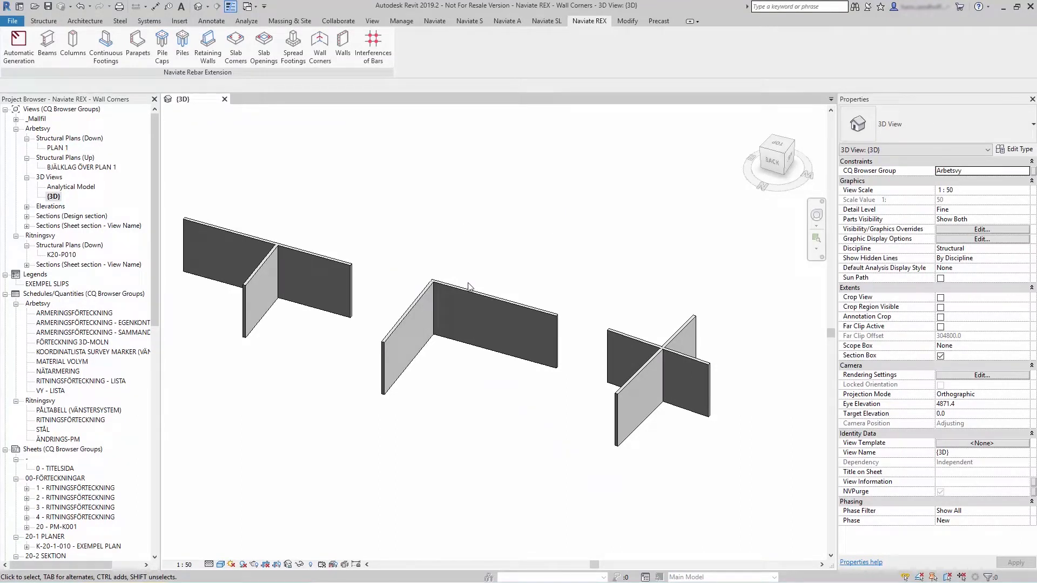
{"action": "mouse_move", "coordinate": [542, 294]}
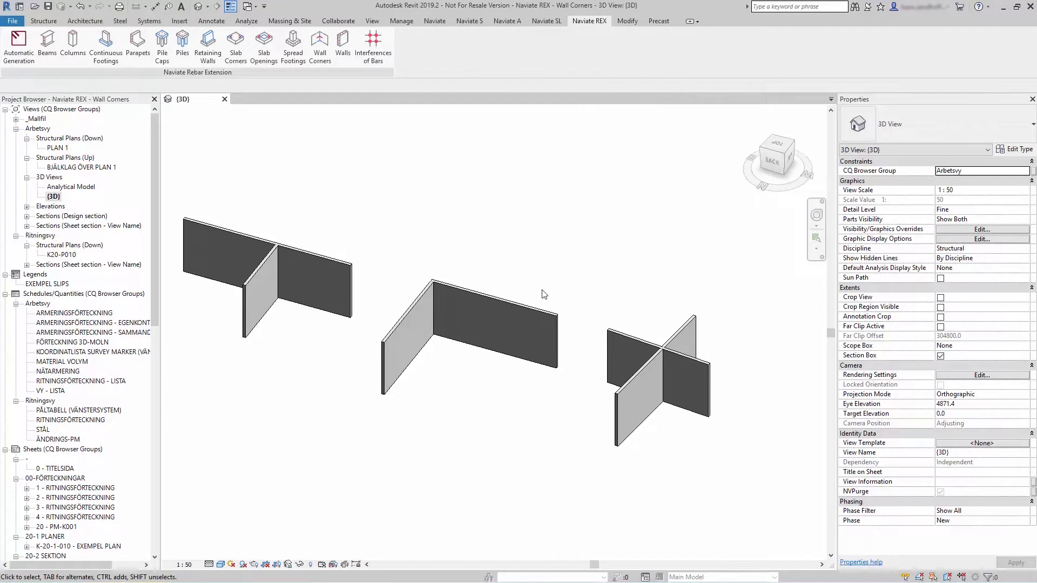
{"action": "mouse_move", "coordinate": [539, 290]}
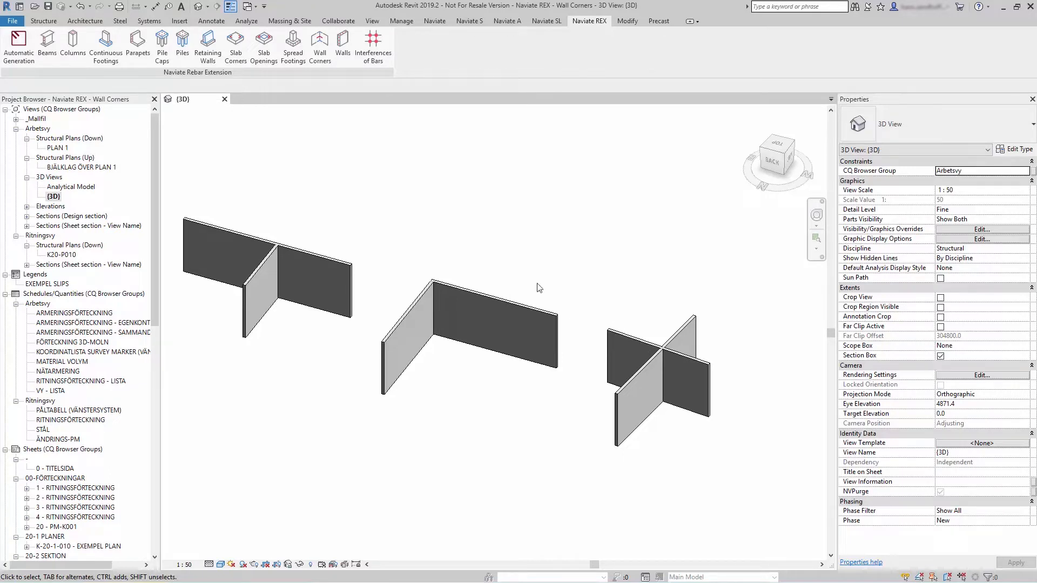
{"action": "mouse_move", "coordinate": [456, 252]}
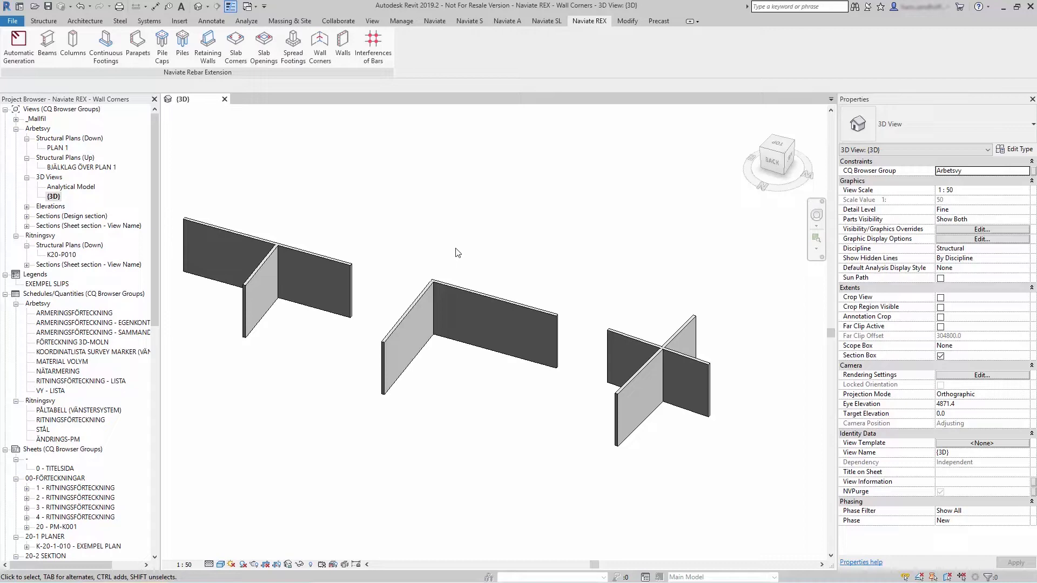
- Select the L-shaped concrete wall corner and switch to the Naviate REX rebar tools
{"action": "left_click", "coordinate": [470, 331]}
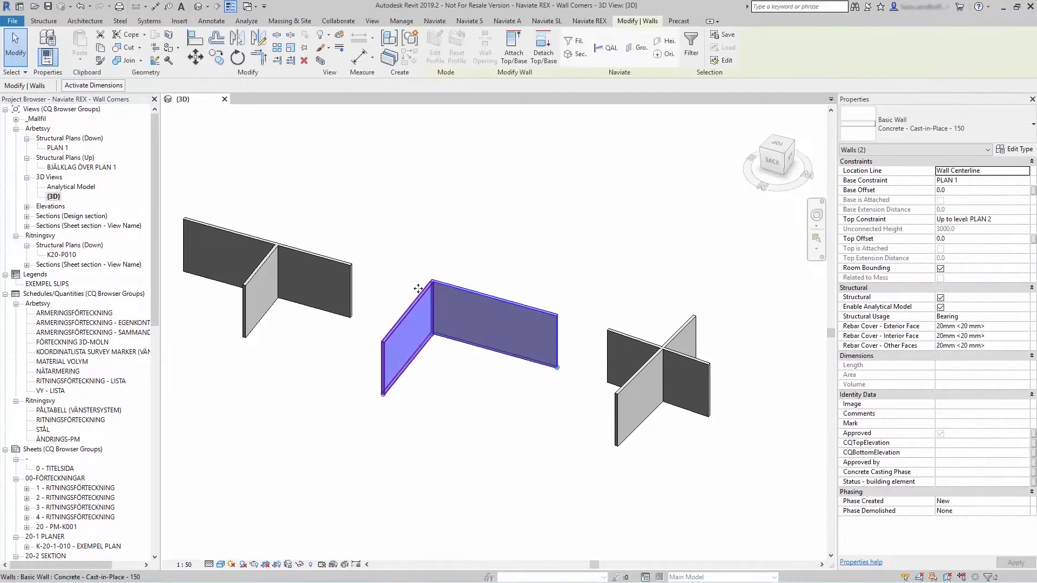
{"action": "left_click", "coordinate": [588, 20]}
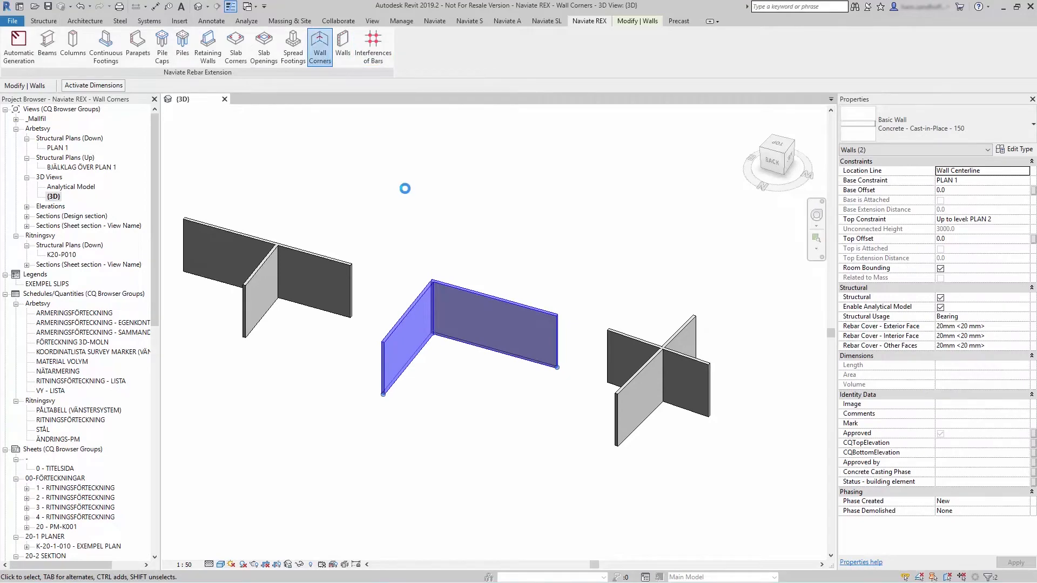
- Start Wall Corners reinforcement, showing geometry for two 15 cm walls, 300 cm high
{"action": "left_click", "coordinate": [320, 47]}
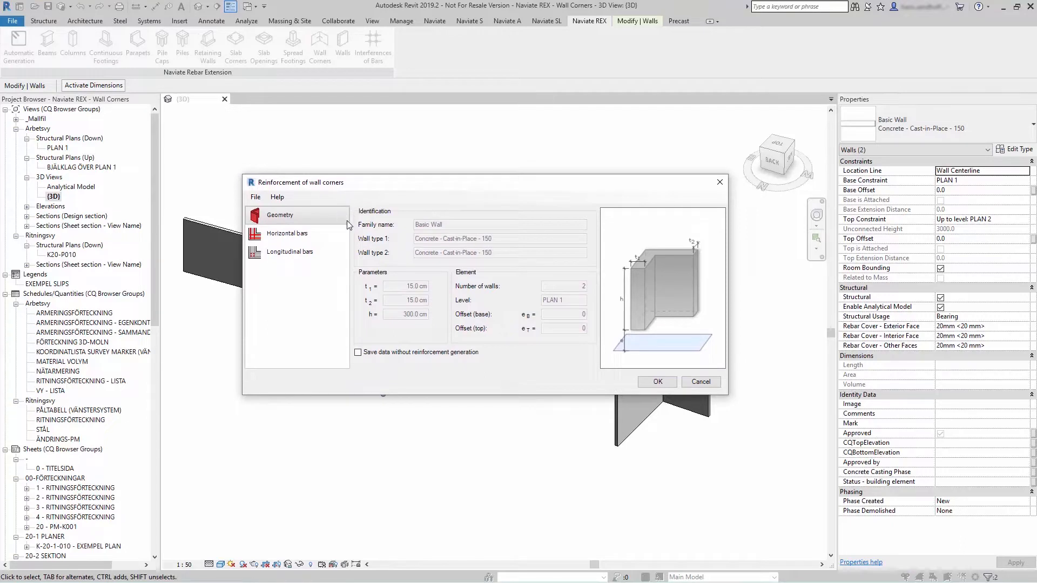
{"action": "mouse_move", "coordinate": [380, 280]}
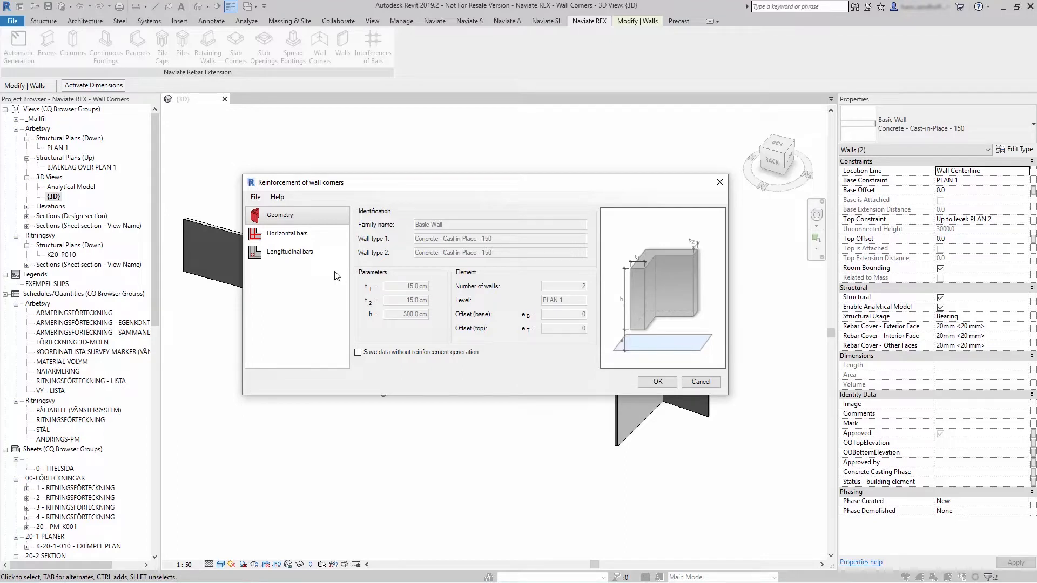
{"action": "mouse_move", "coordinate": [444, 273]}
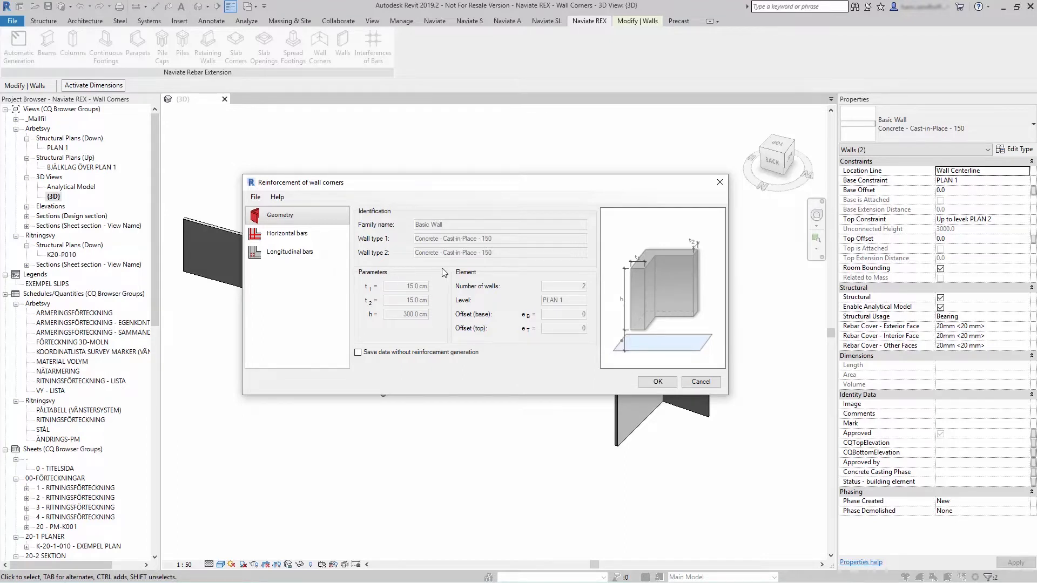
{"action": "mouse_move", "coordinate": [453, 265]}
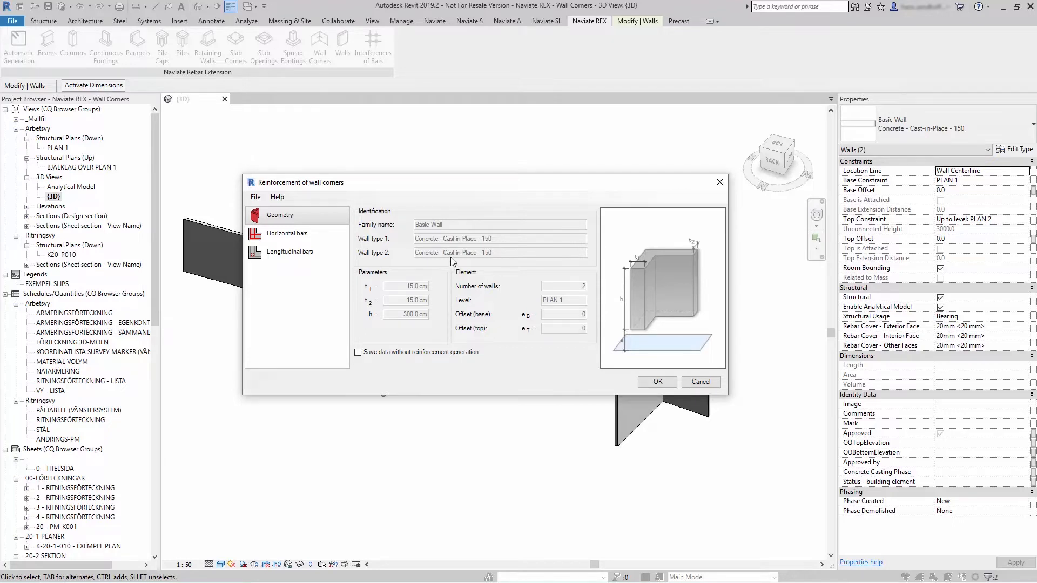
- Set horizontal bars: 150 mm spacing, 16 K500C-T, and choose the corner bar shape
{"action": "left_click", "coordinate": [288, 234]}
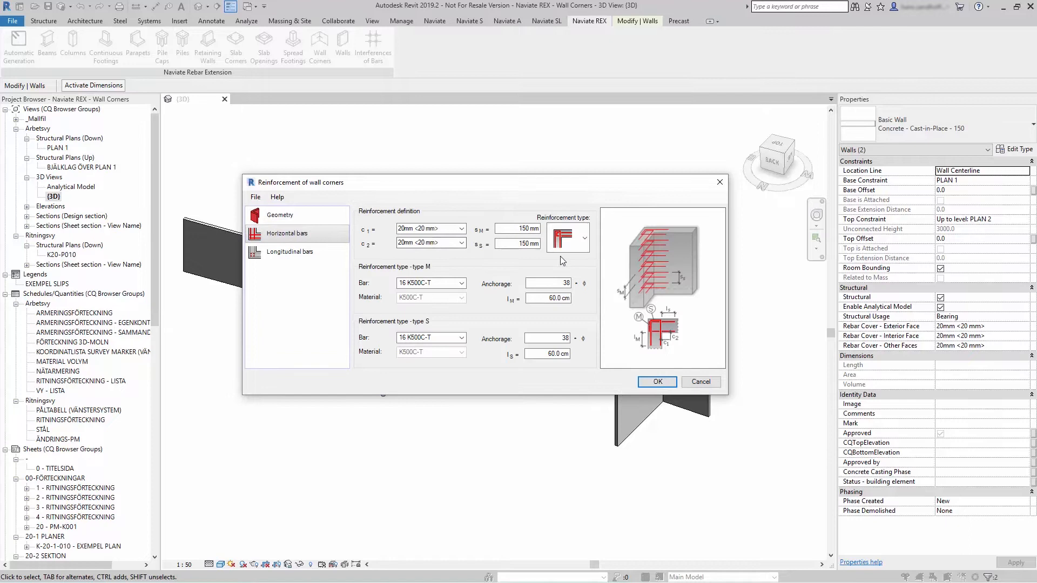
{"action": "mouse_move", "coordinate": [691, 259]}
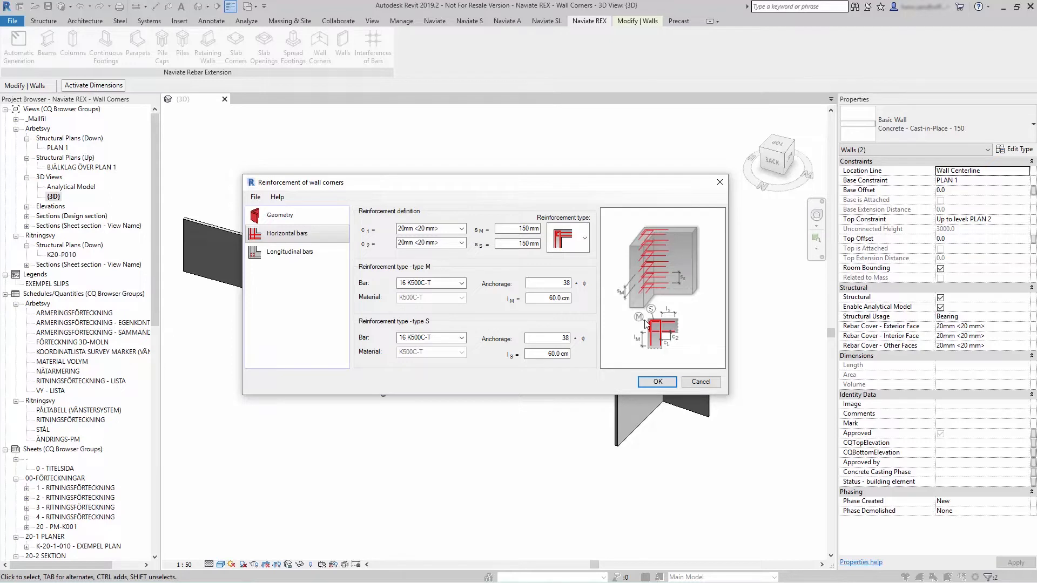
{"action": "mouse_move", "coordinate": [671, 277]}
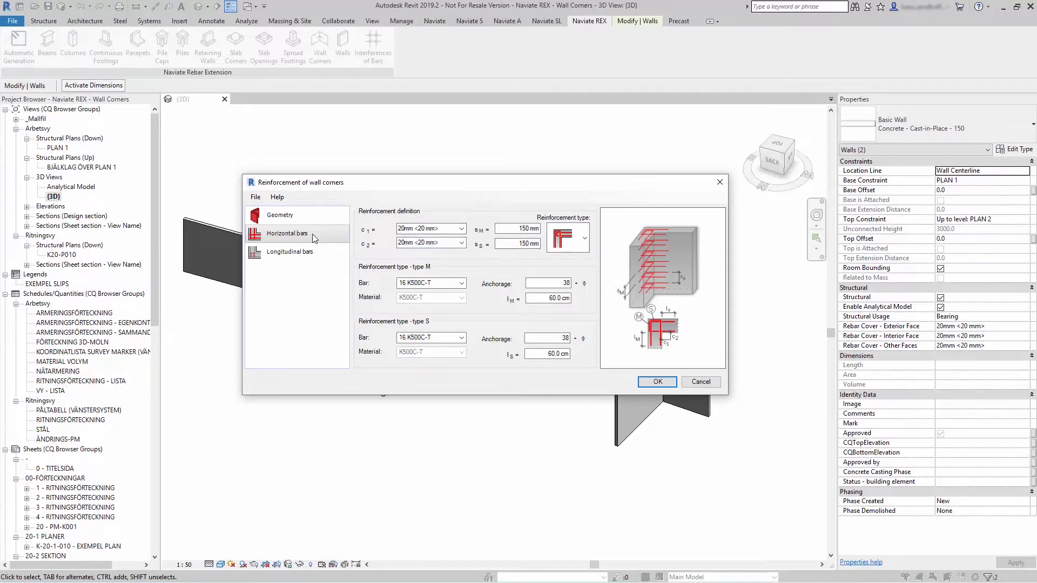
{"action": "mouse_move", "coordinate": [423, 218]}
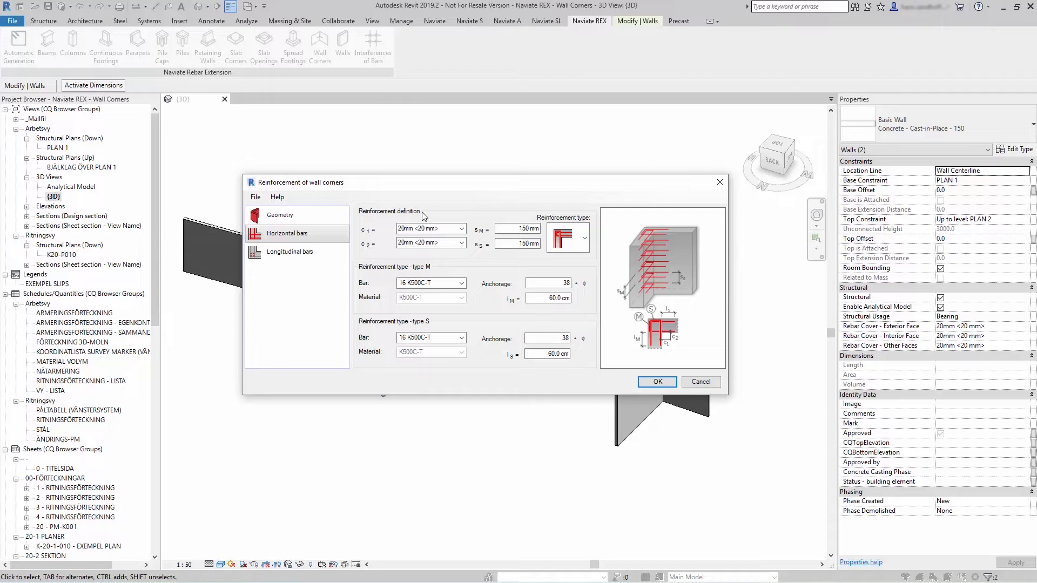
{"action": "left_click", "coordinate": [584, 236]}
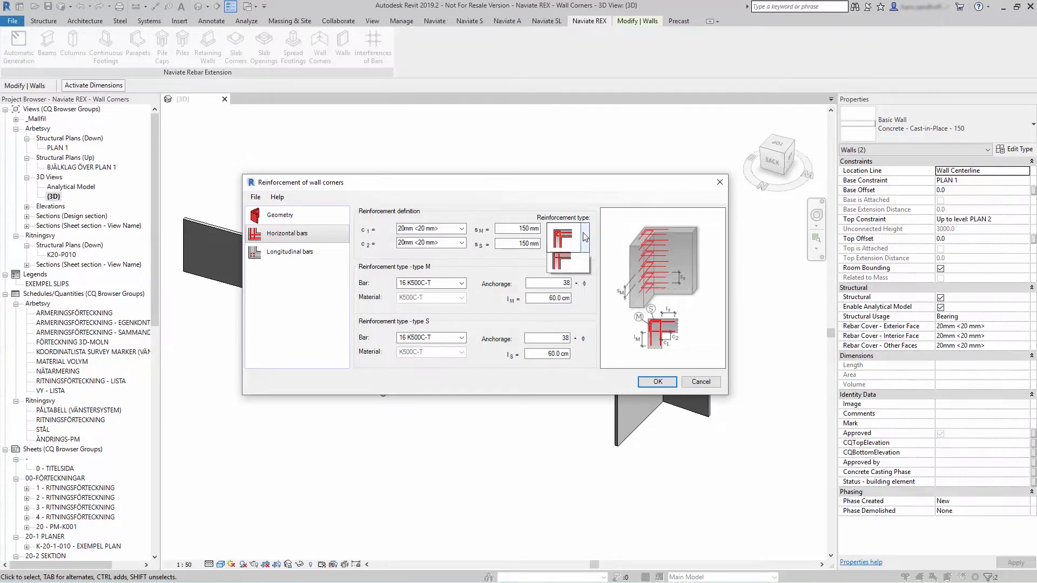
{"action": "left_click", "coordinate": [584, 237]}
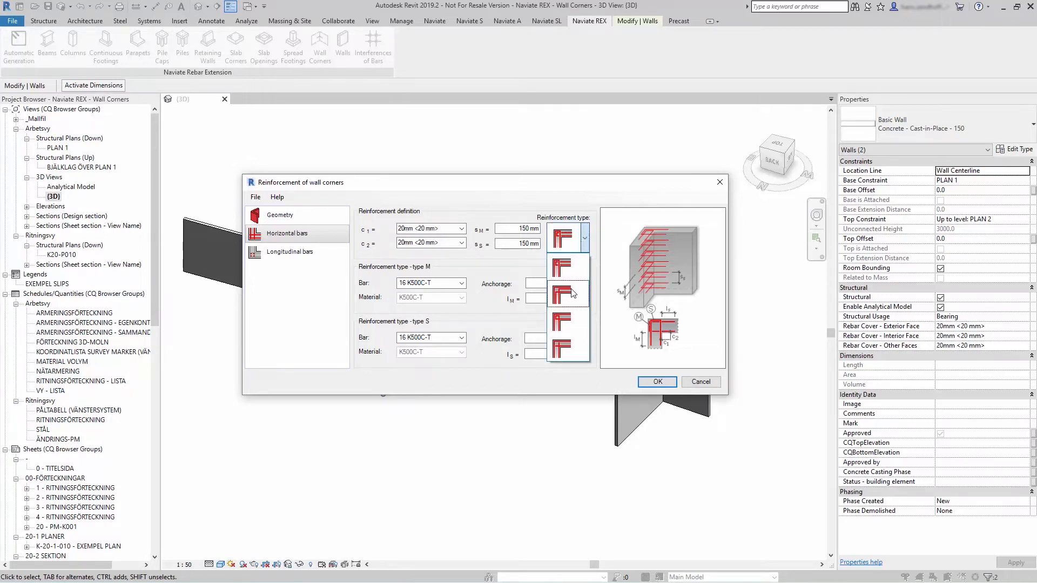
{"action": "left_click", "coordinate": [563, 238]}
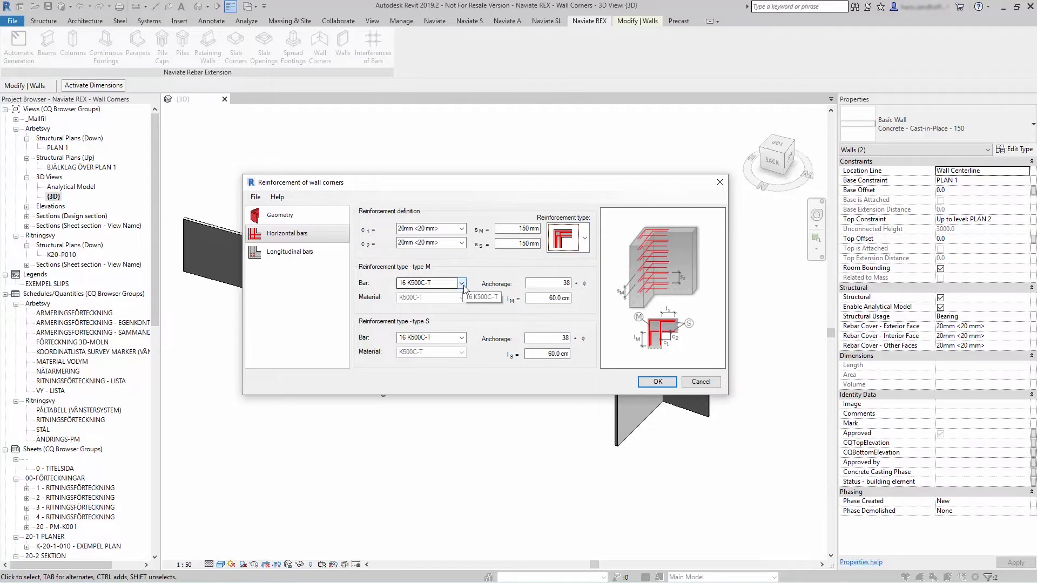
{"action": "mouse_move", "coordinate": [453, 329]}
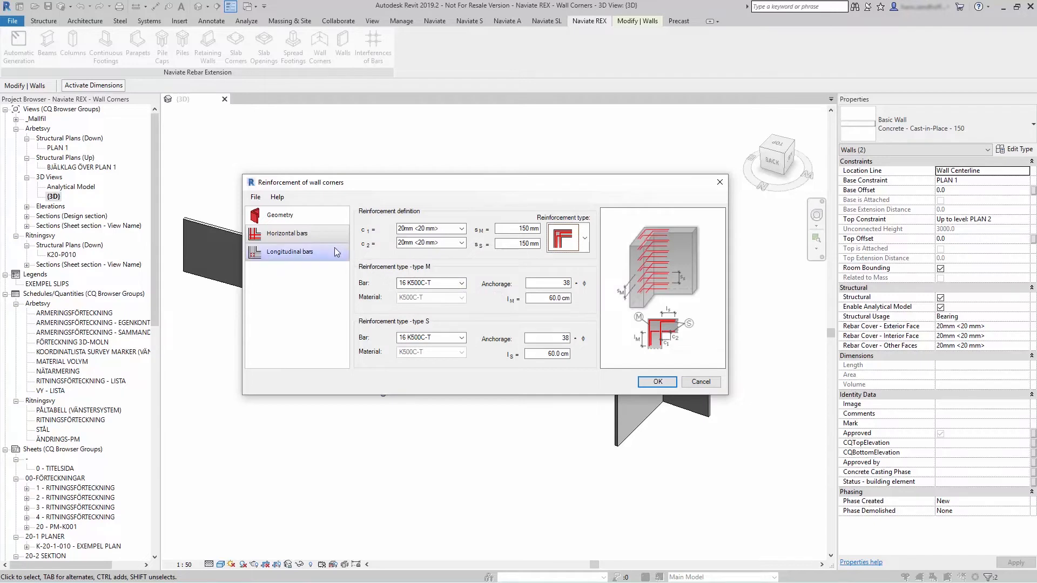
- Enable longitudinal reinforcement with 16 K500C-T bars and confirm to generate the corner rebar
{"action": "left_click", "coordinate": [290, 252]}
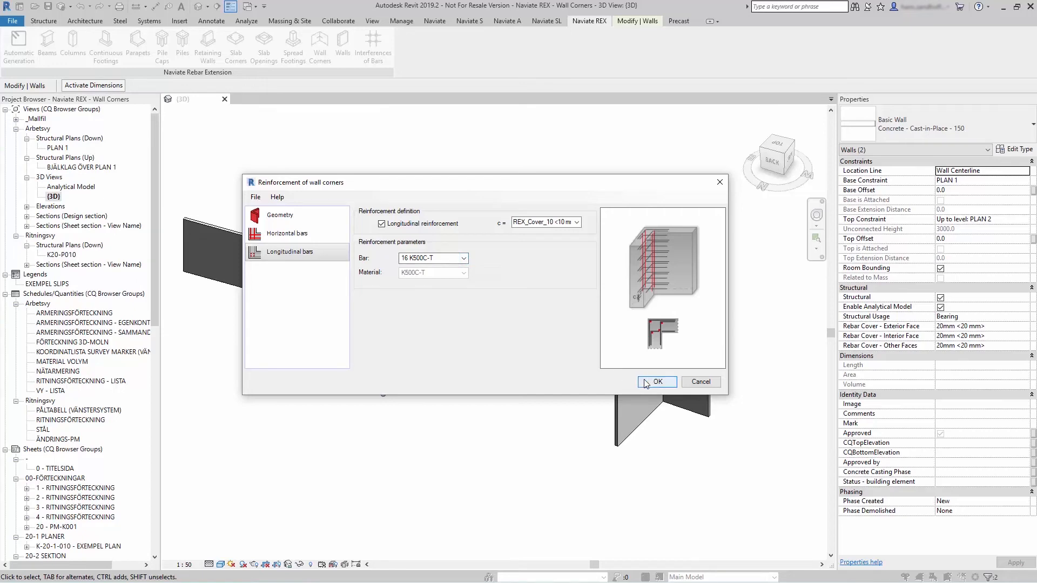
{"action": "left_click", "coordinate": [657, 381]}
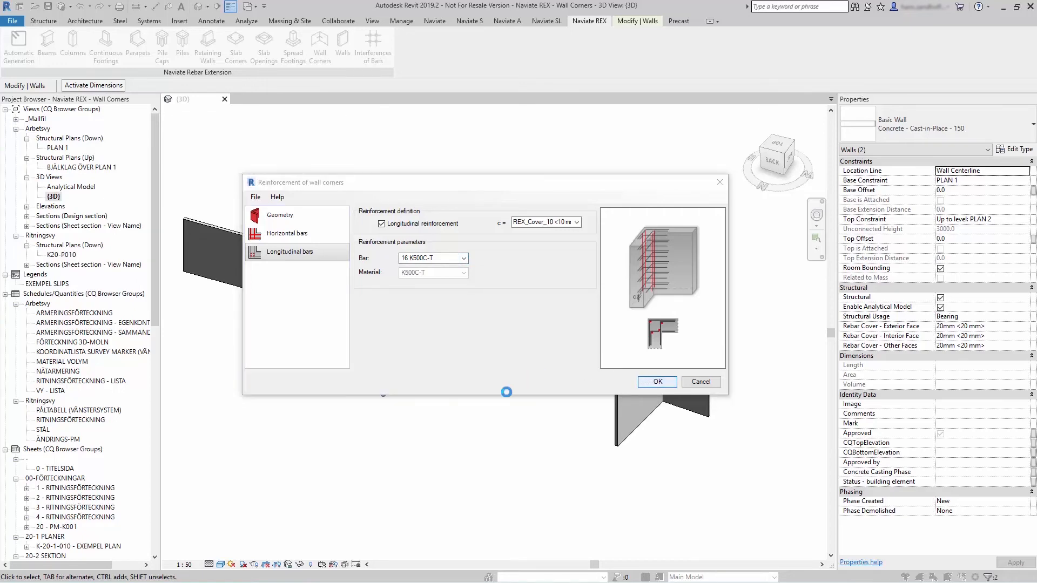